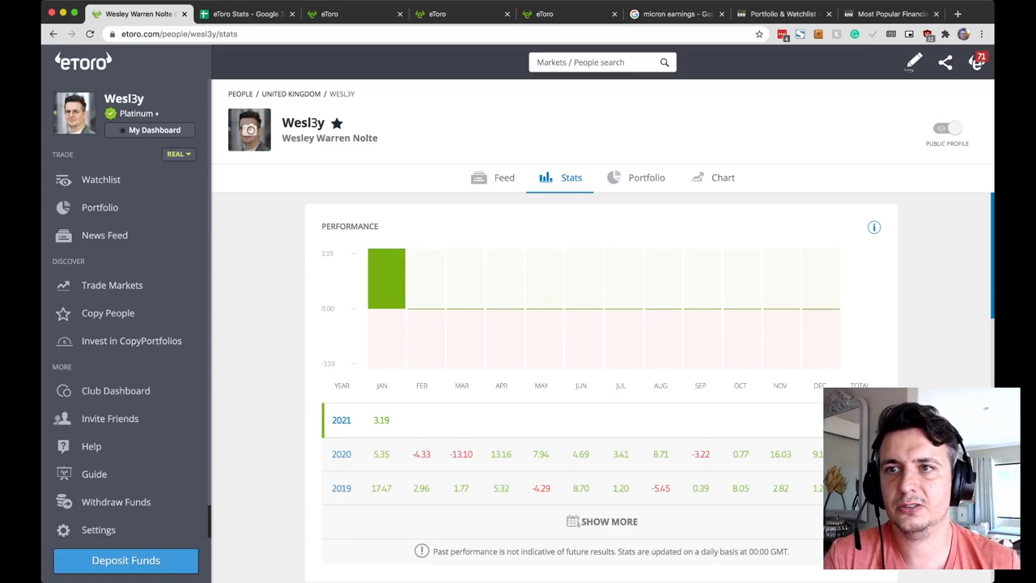
Switch to the eToro Stats spreadsheet showing monthly returns through January 2021.
click(247, 14)
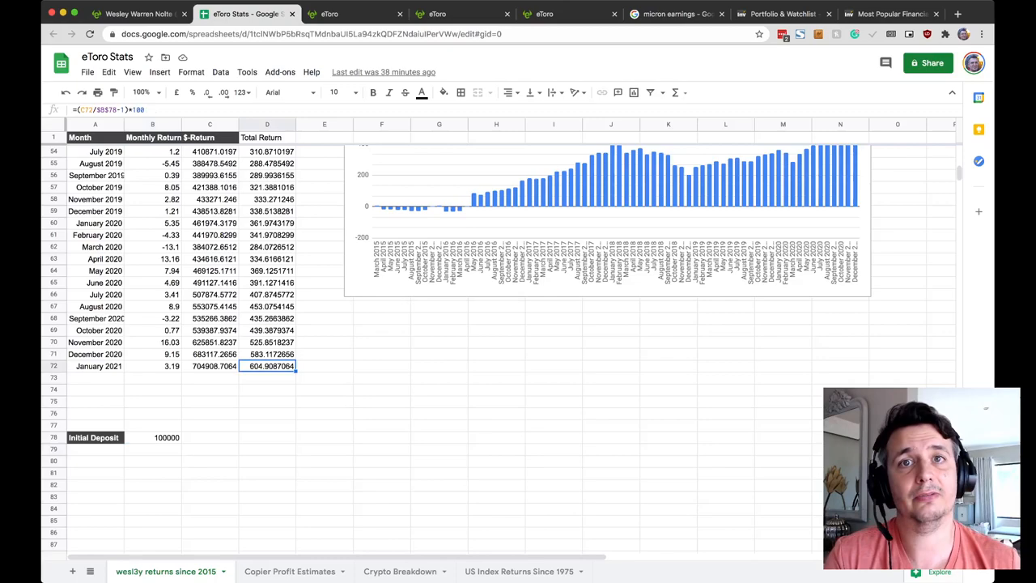
Check the initial deposit in B78 and the January 2021 return formula in C72, then view the eToro Cryptos watchlist.
click(165, 437)
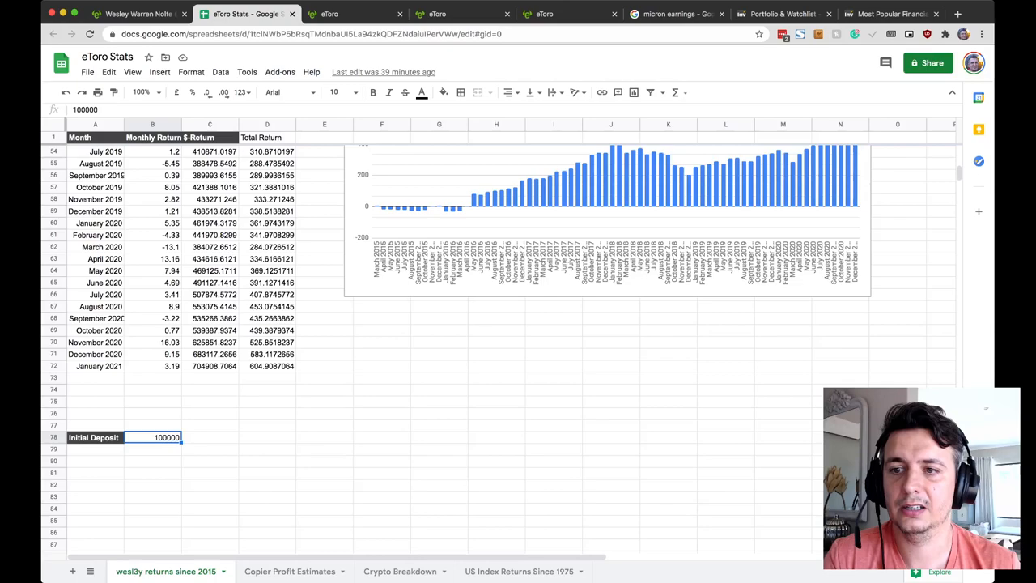
click(215, 366)
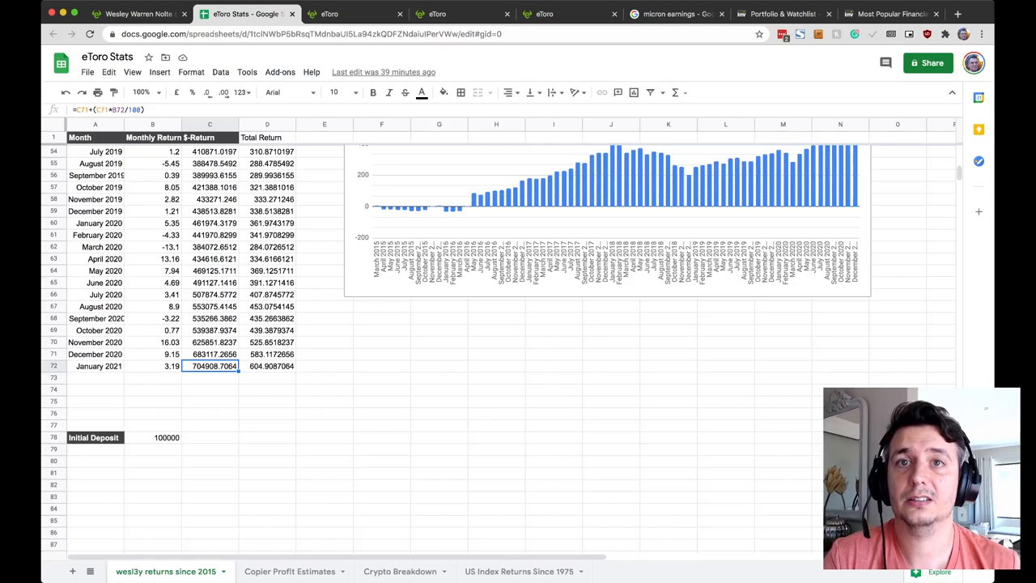
click(354, 14)
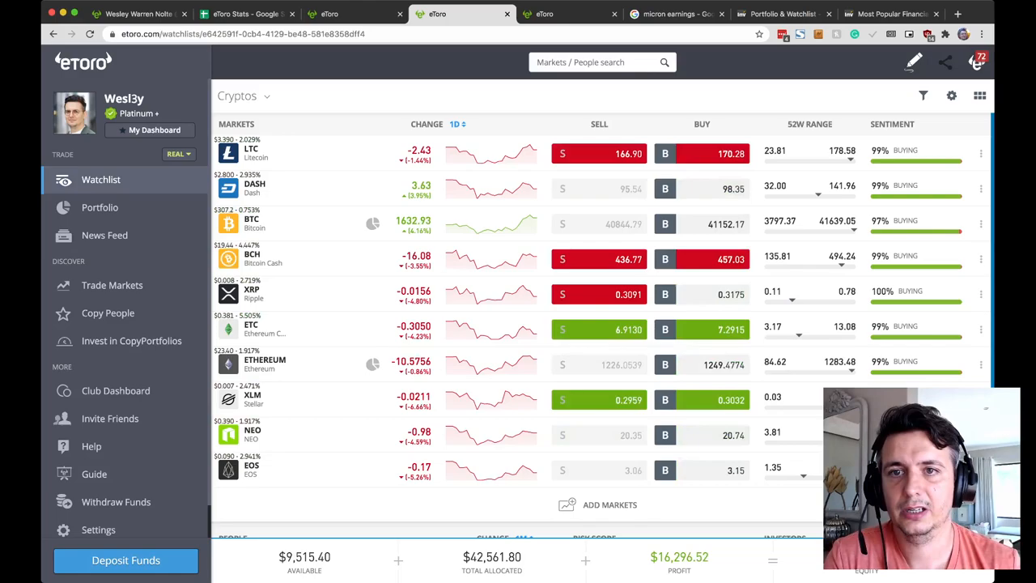
Review eToro closed-trade history and the Micron earnings news, ending on the Investing.com watchlist.
click(457, 124)
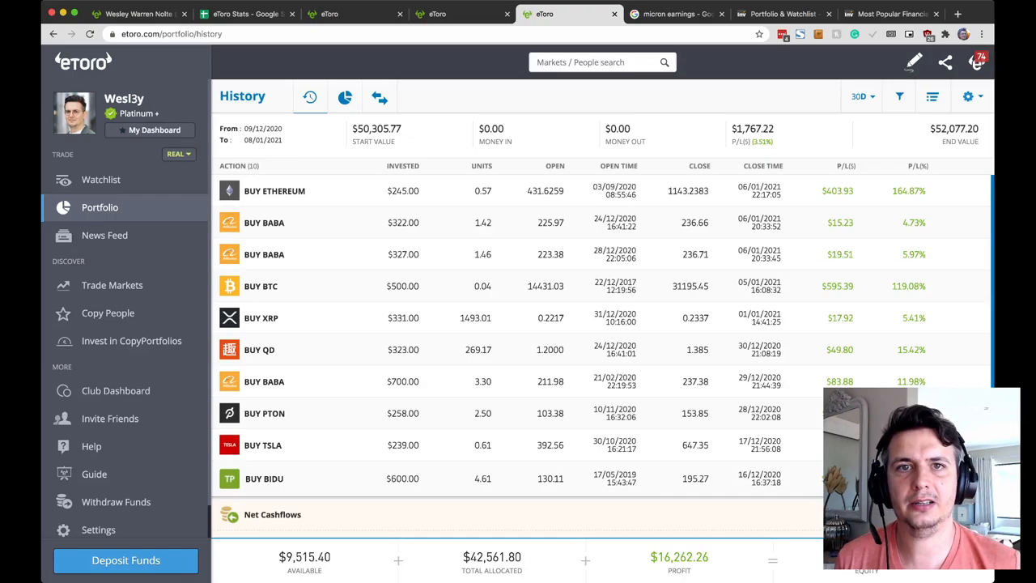
click(676, 13)
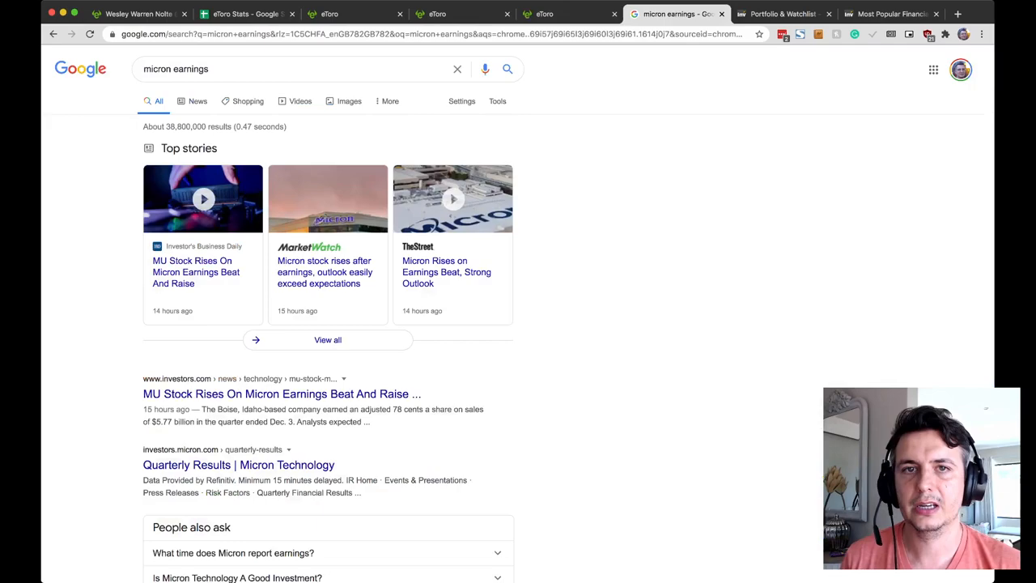
scroll(down, 3)
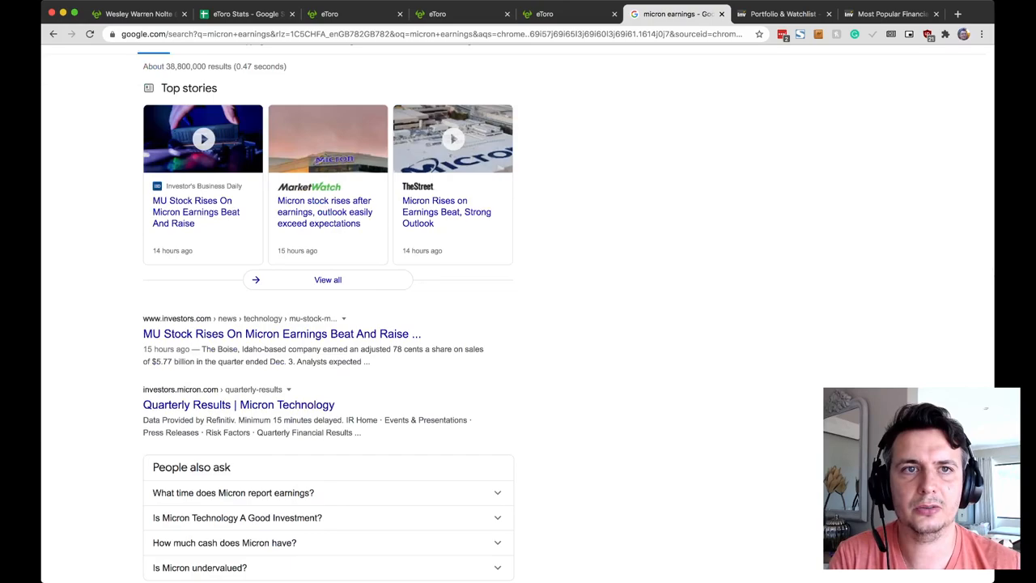
click(781, 14)
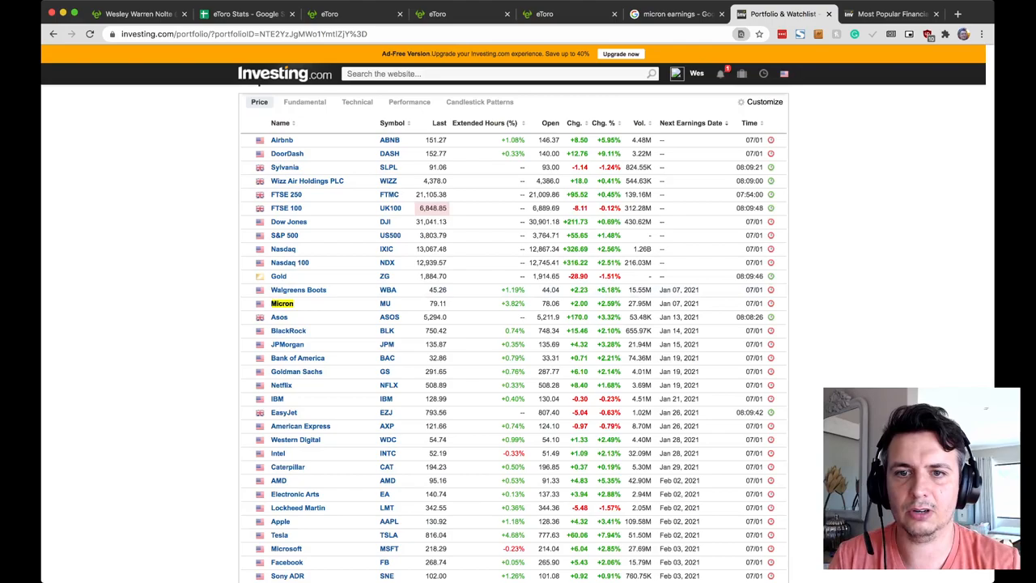